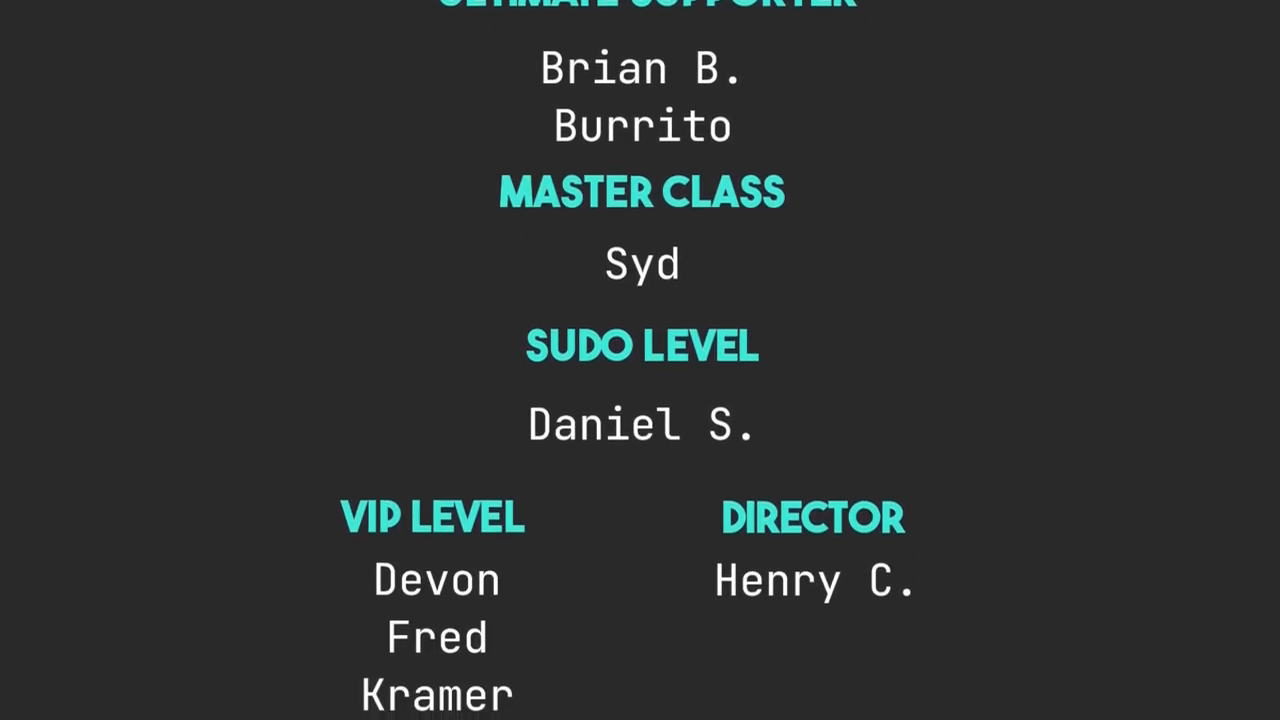
scroll("down", 3)
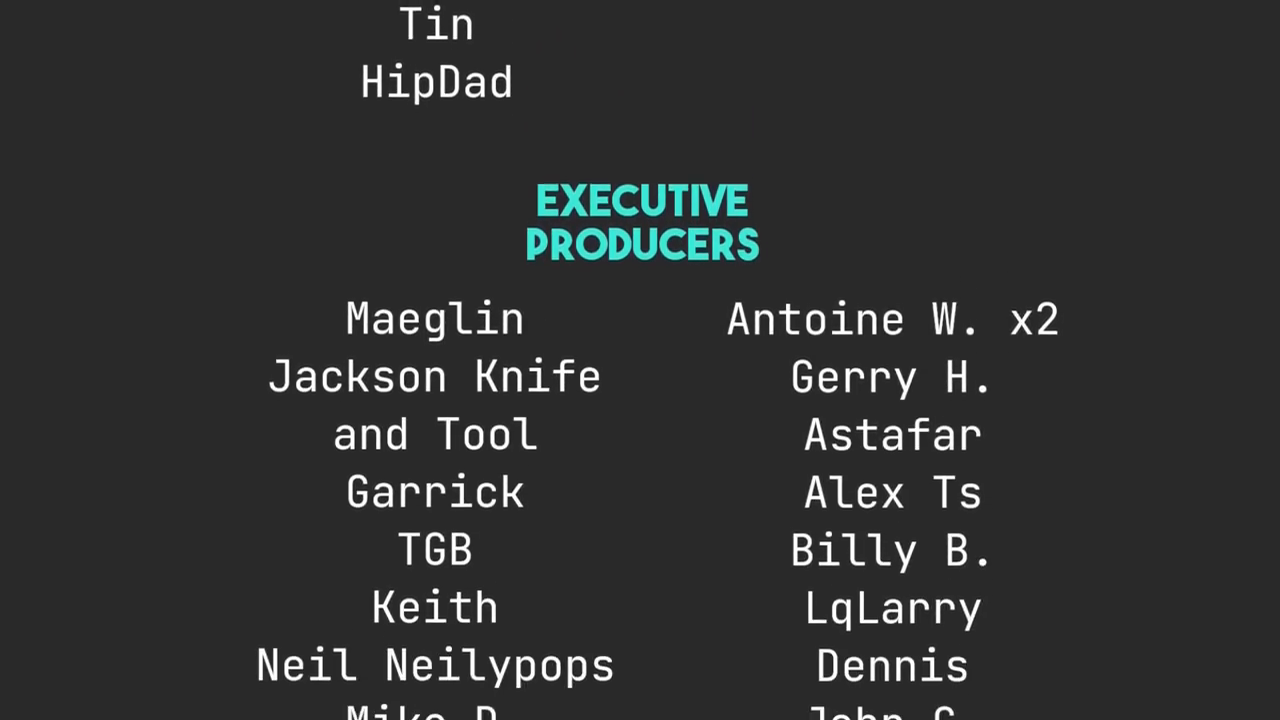
scroll("down", 3)
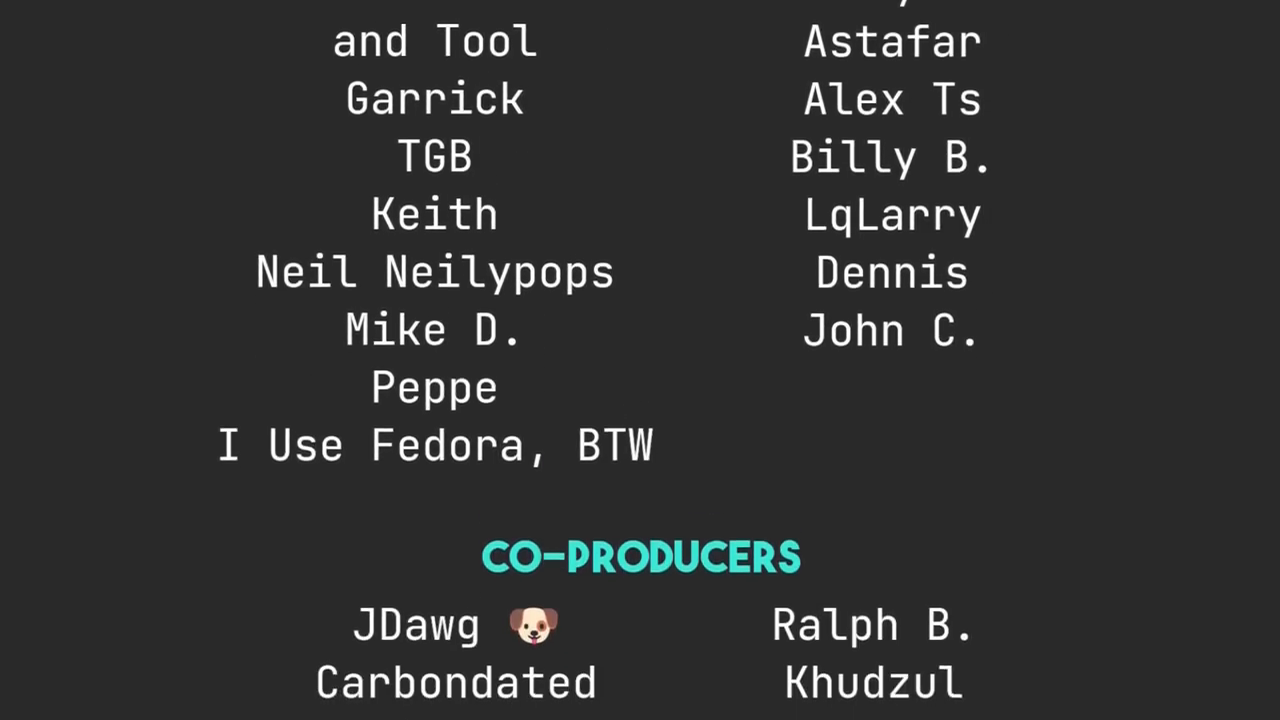
scroll("down", 3)
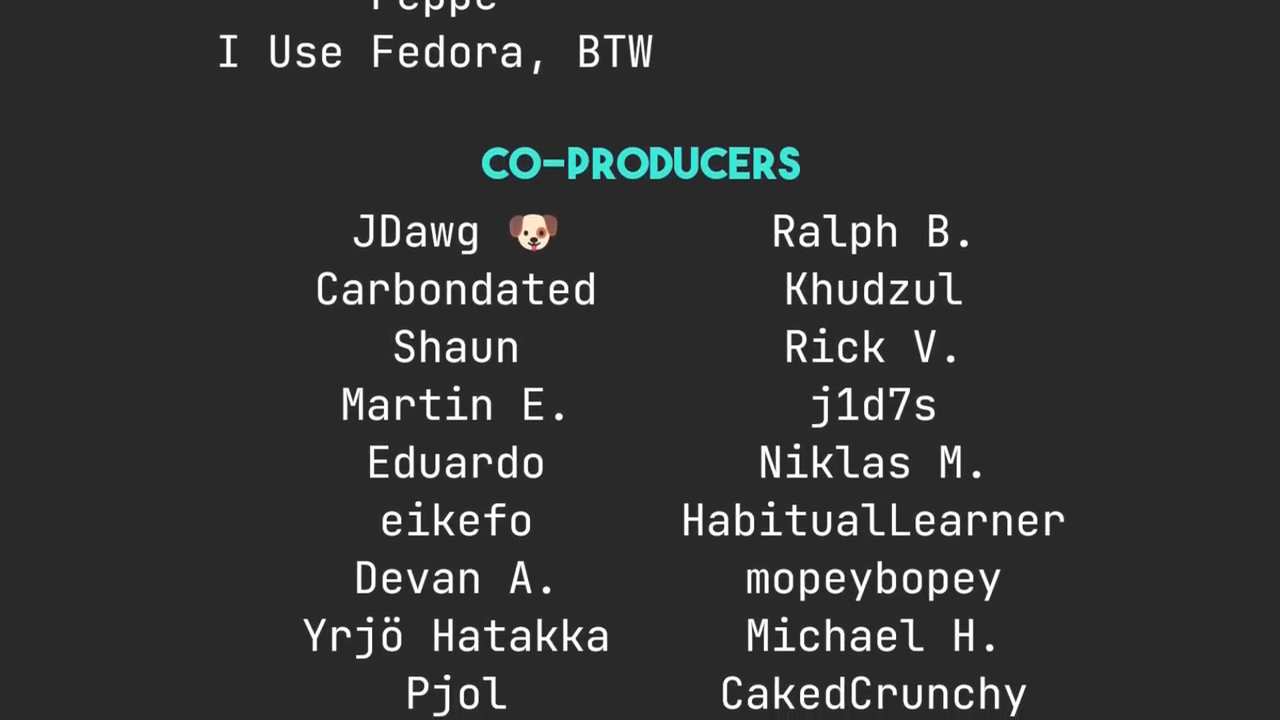
scroll("down", 3)
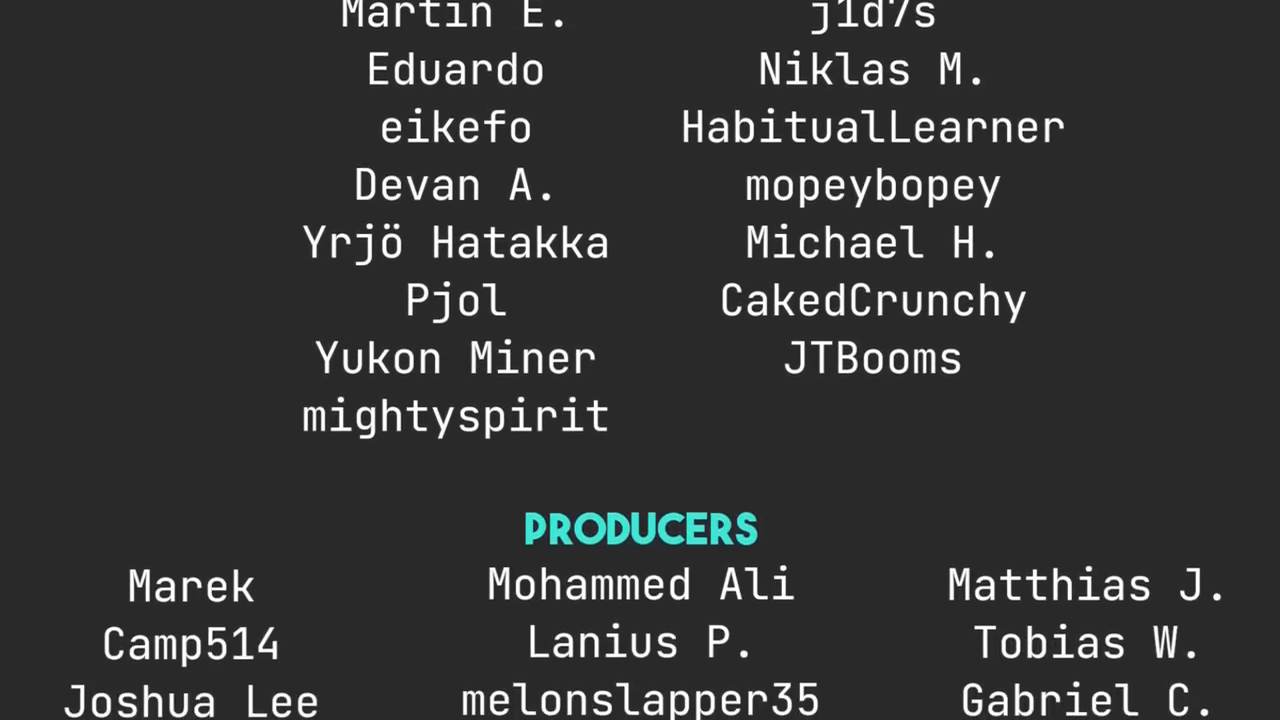